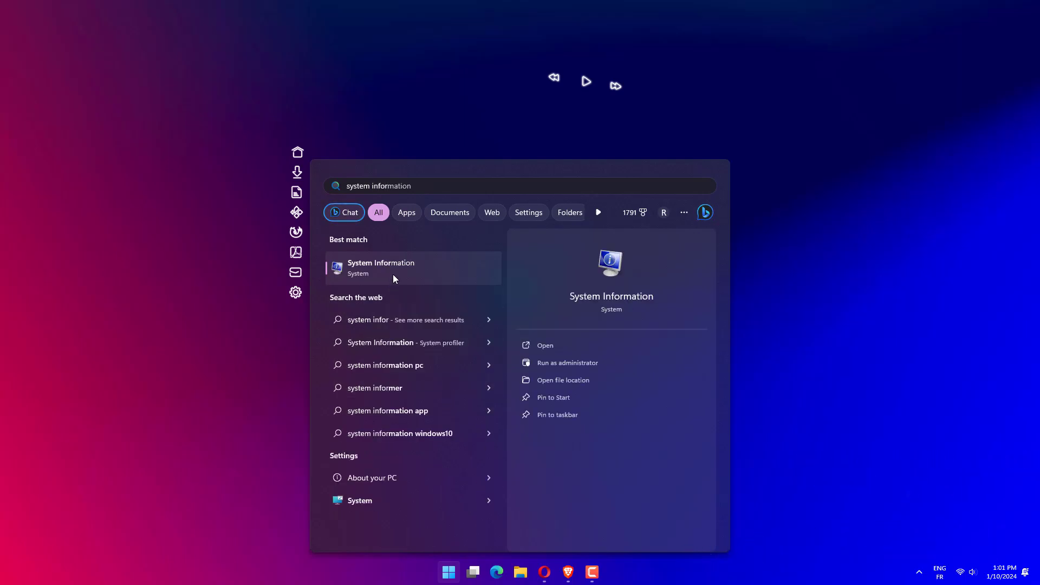
Step: Launch System Information from the Start search results to view the system summary
{"action": "left_click", "coordinate": [381, 267]}
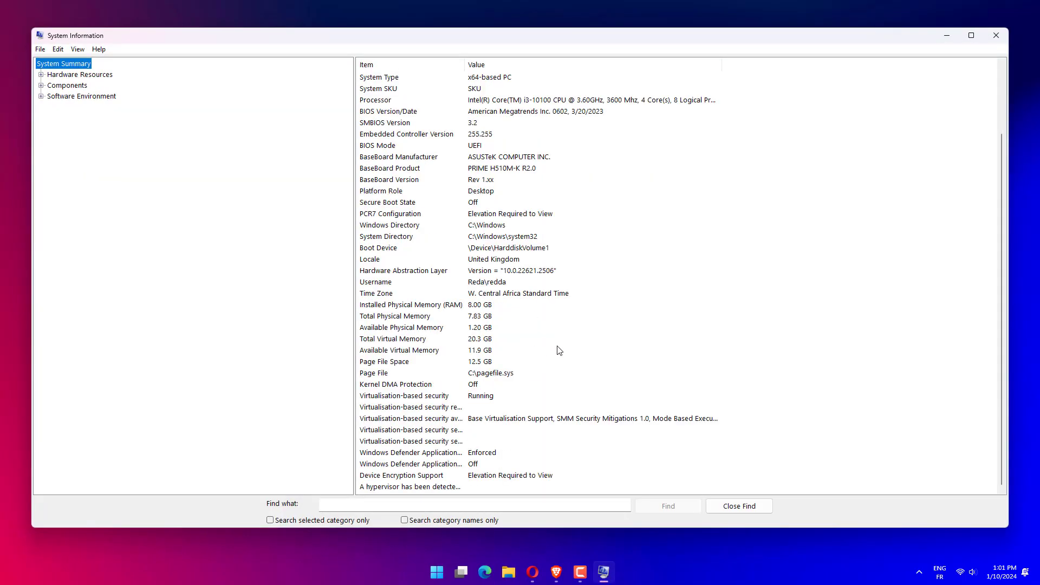
{"action": "mouse_move", "coordinate": [505, 483]}
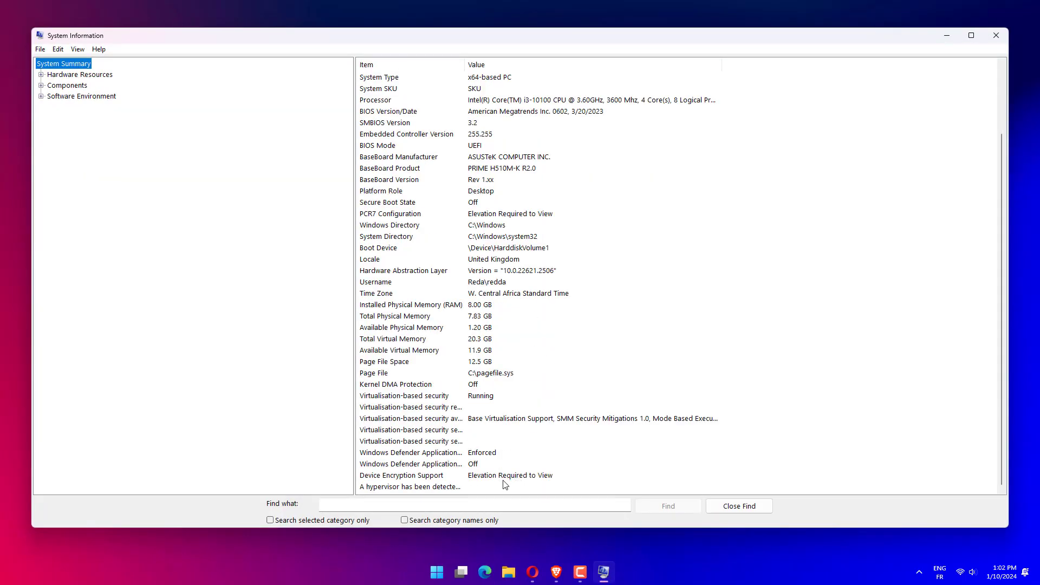
{"action": "mouse_move", "coordinate": [938, 32]}
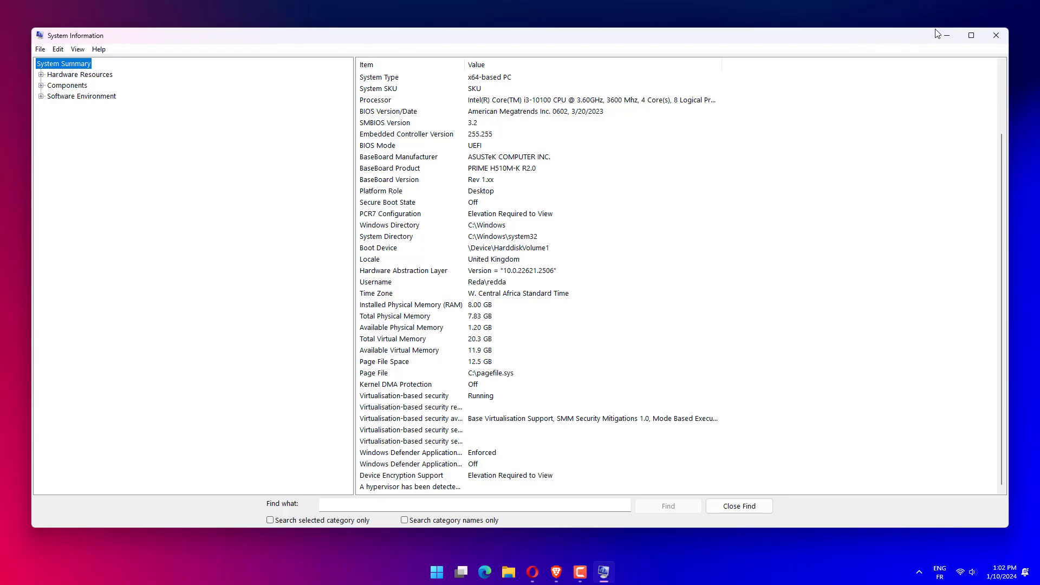
Step: Close System Information and bring up Settings maximized from the Start quick links
{"action": "left_click", "coordinate": [996, 34]}
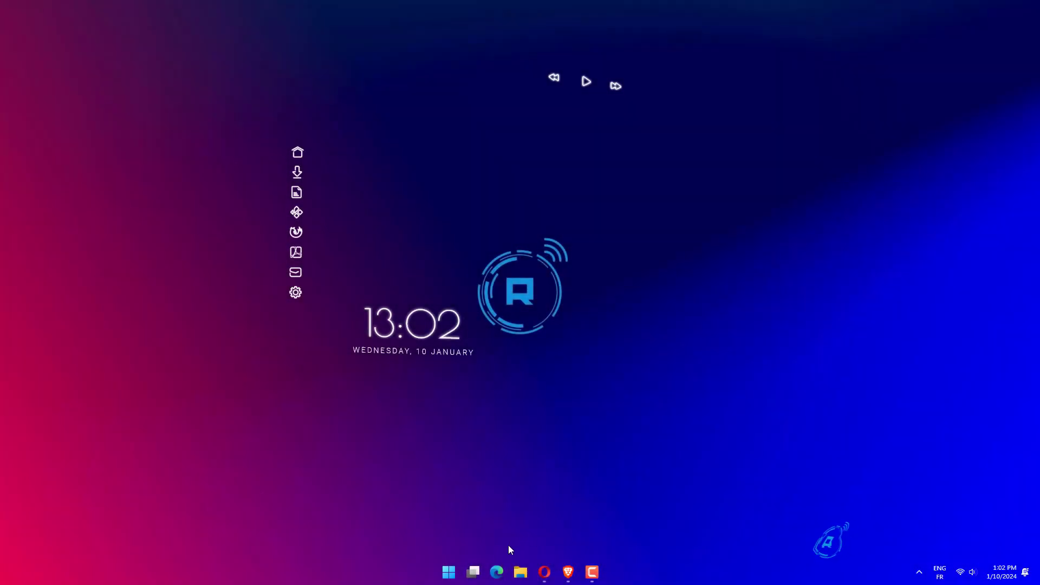
{"action": "right_click", "coordinate": [448, 572]}
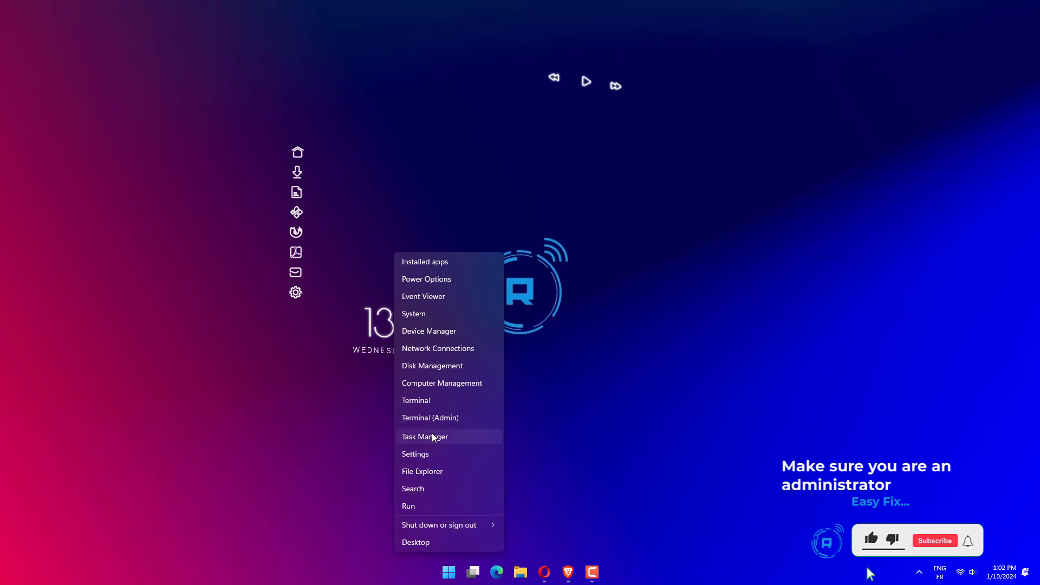
{"action": "mouse_move", "coordinate": [439, 498]}
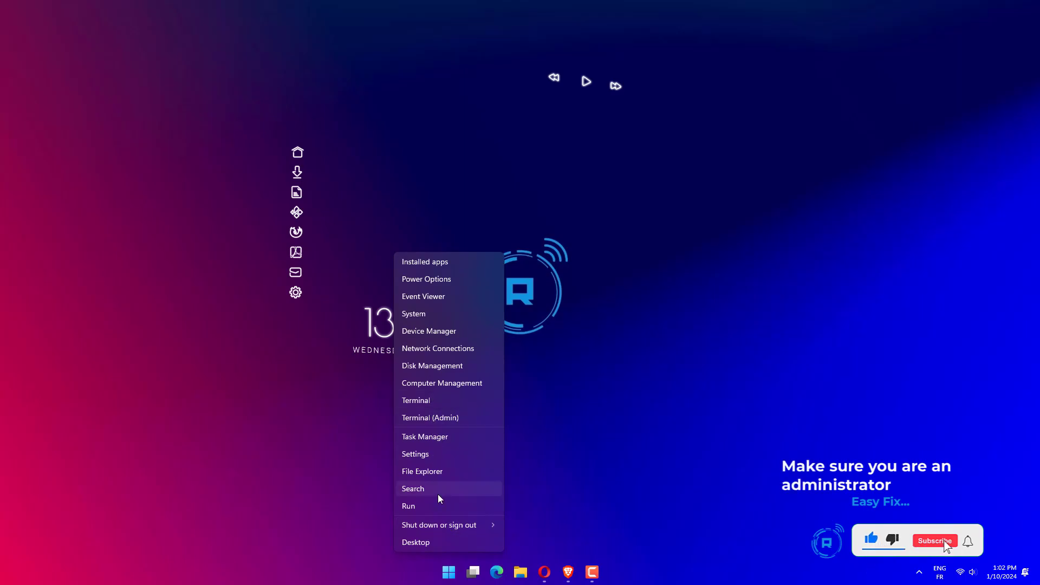
{"action": "left_click", "coordinate": [935, 541]}
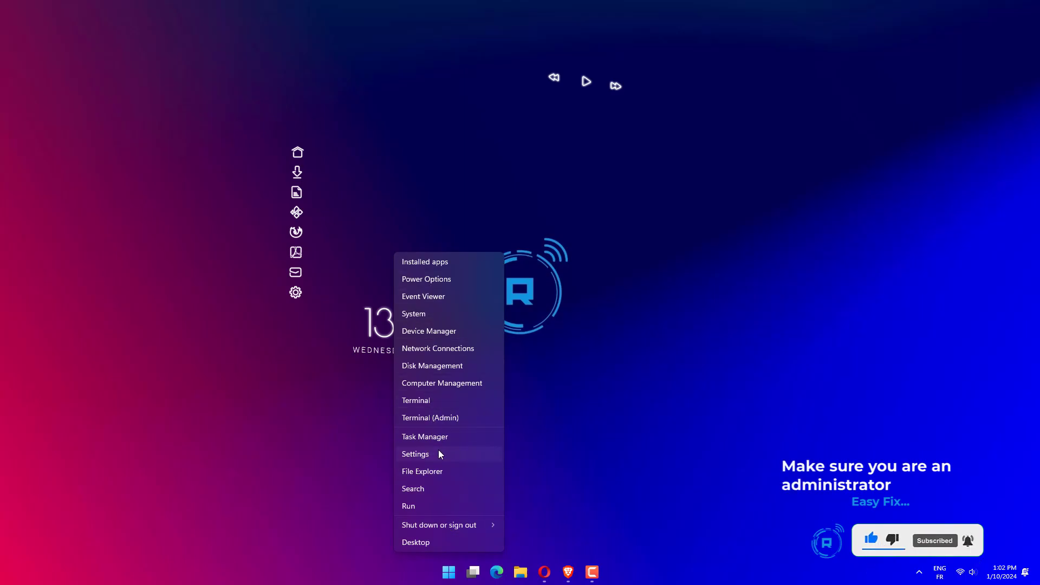
{"action": "left_click", "coordinate": [415, 454]}
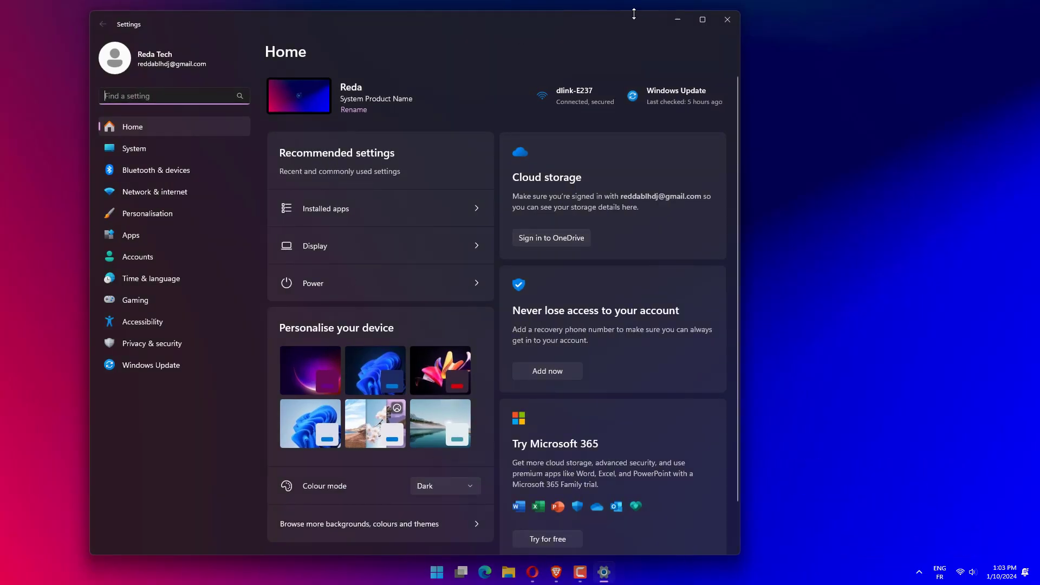
{"action": "left_click", "coordinate": [703, 19]}
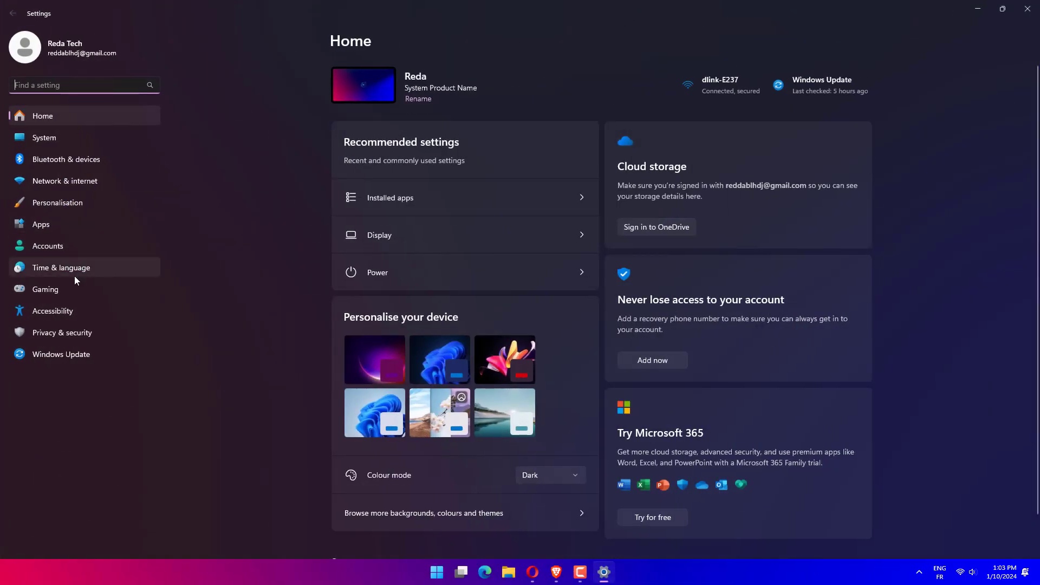
Step: Check the Accounts page shows Administrator, then close Settings
{"action": "left_click", "coordinate": [48, 246]}
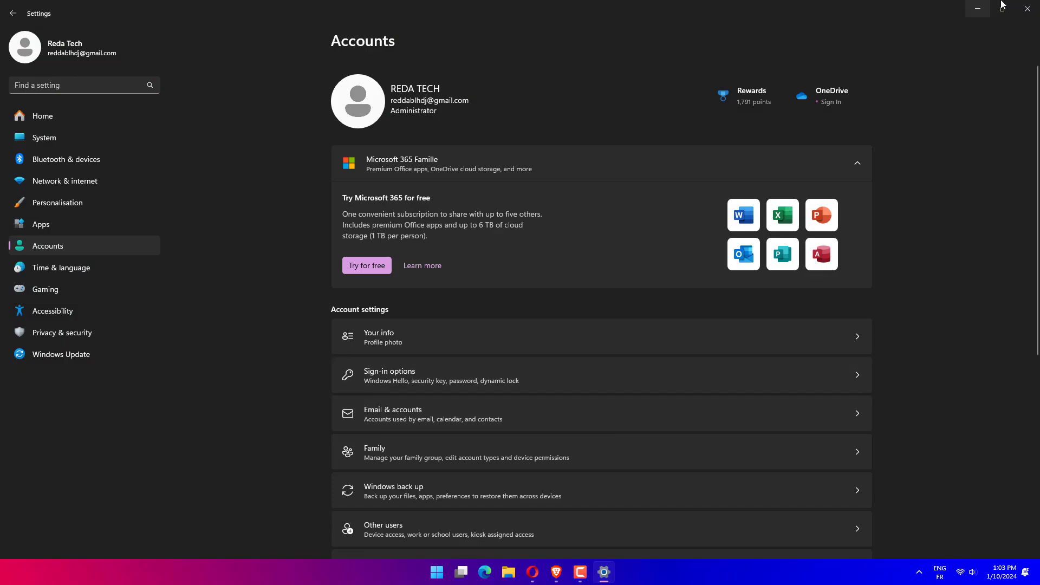
{"action": "left_click", "coordinate": [1027, 8]}
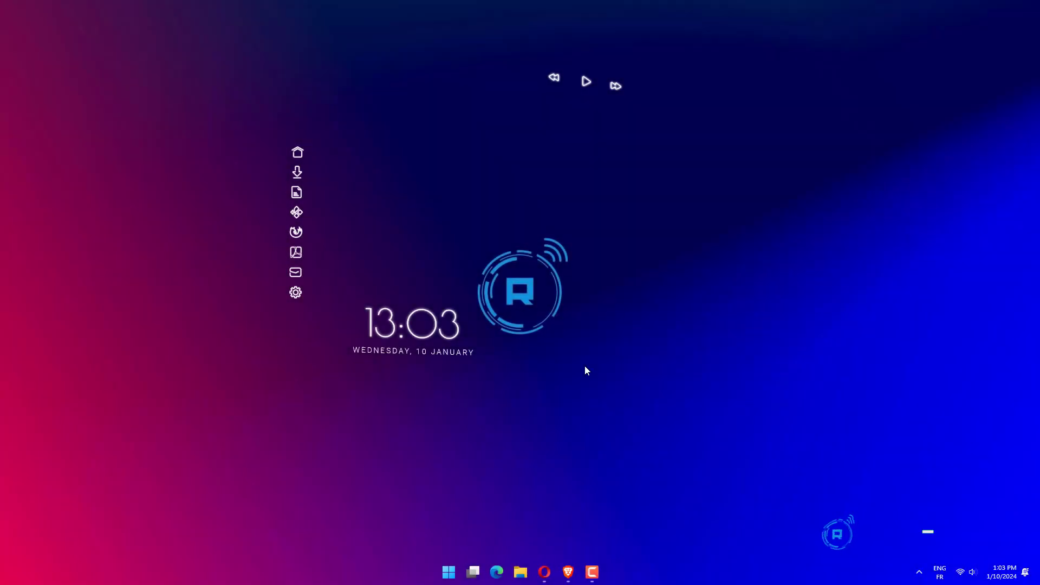
Step: Reopen Settings from the Start quick links and show the Windows Update page with three updates
{"action": "right_click", "coordinate": [449, 571]}
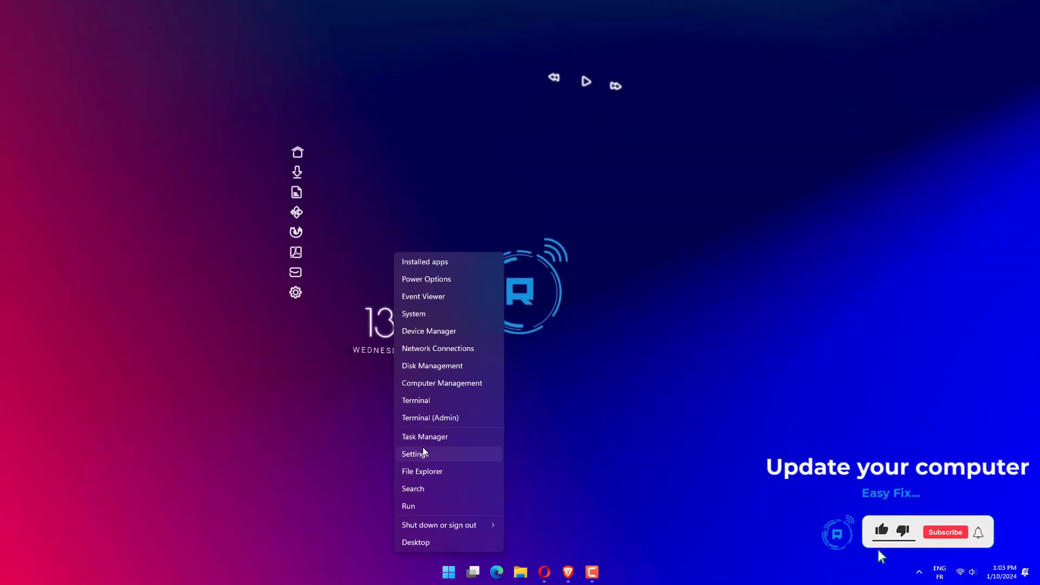
{"action": "mouse_move", "coordinate": [445, 438]}
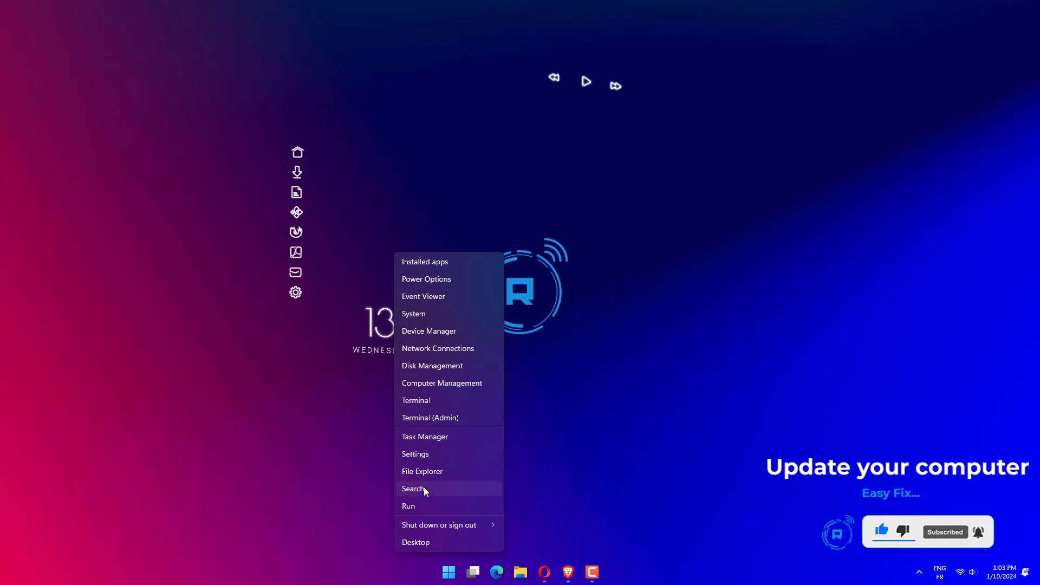
{"action": "mouse_move", "coordinate": [426, 460]}
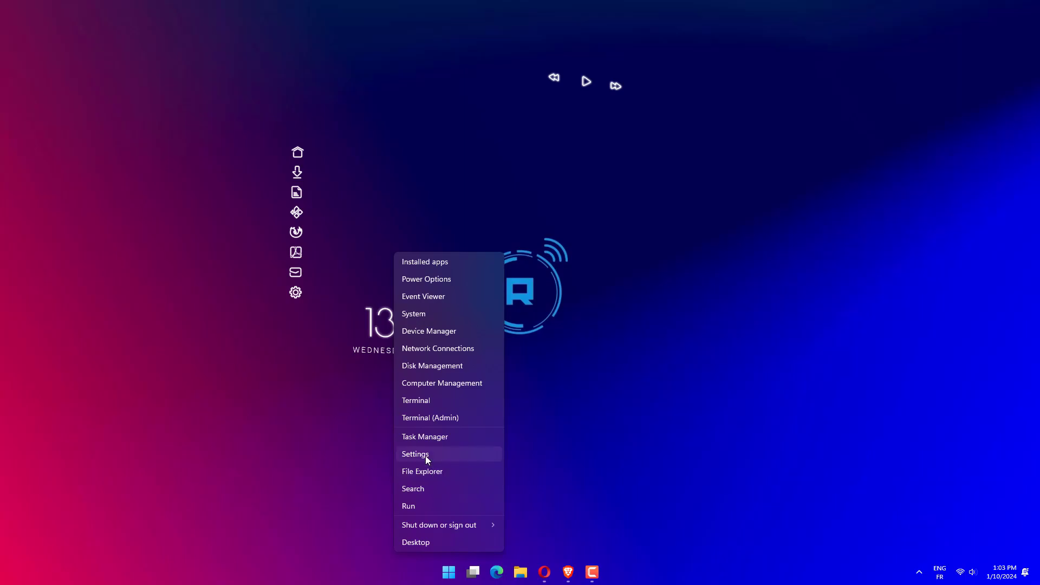
{"action": "left_click", "coordinate": [415, 454]}
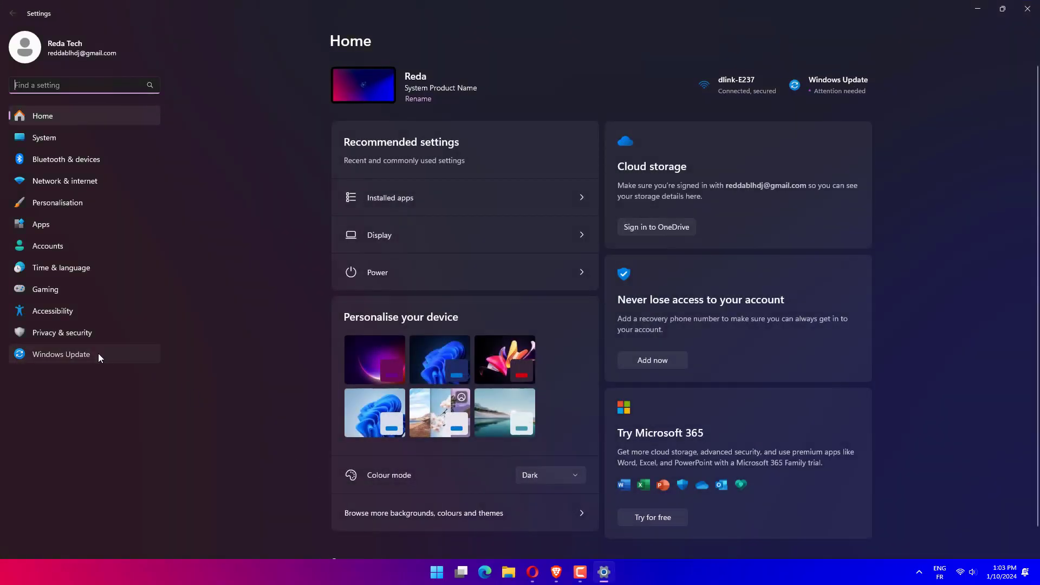
{"action": "left_click", "coordinate": [61, 355]}
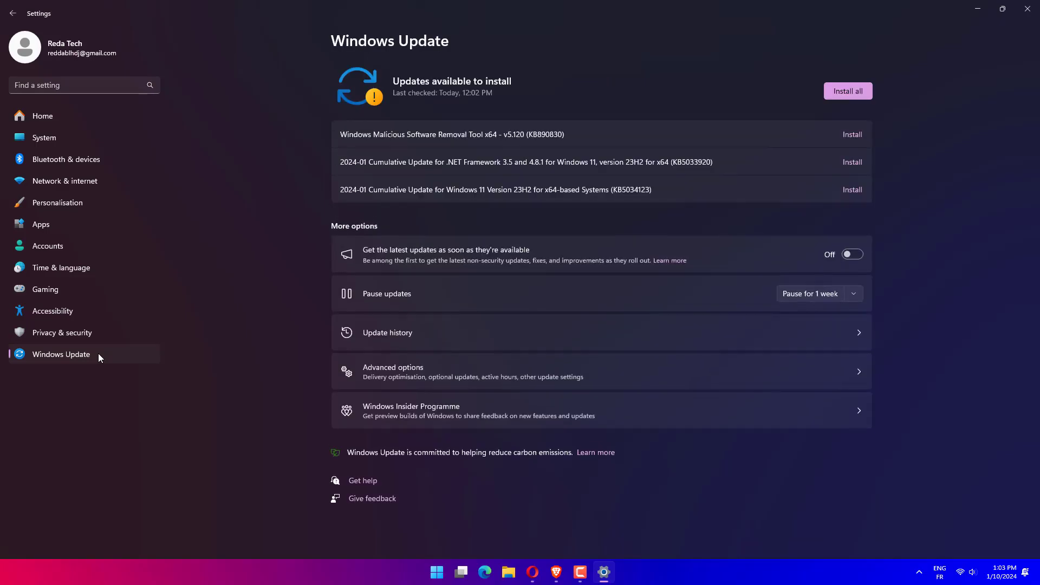
{"action": "mouse_move", "coordinate": [723, 120]}
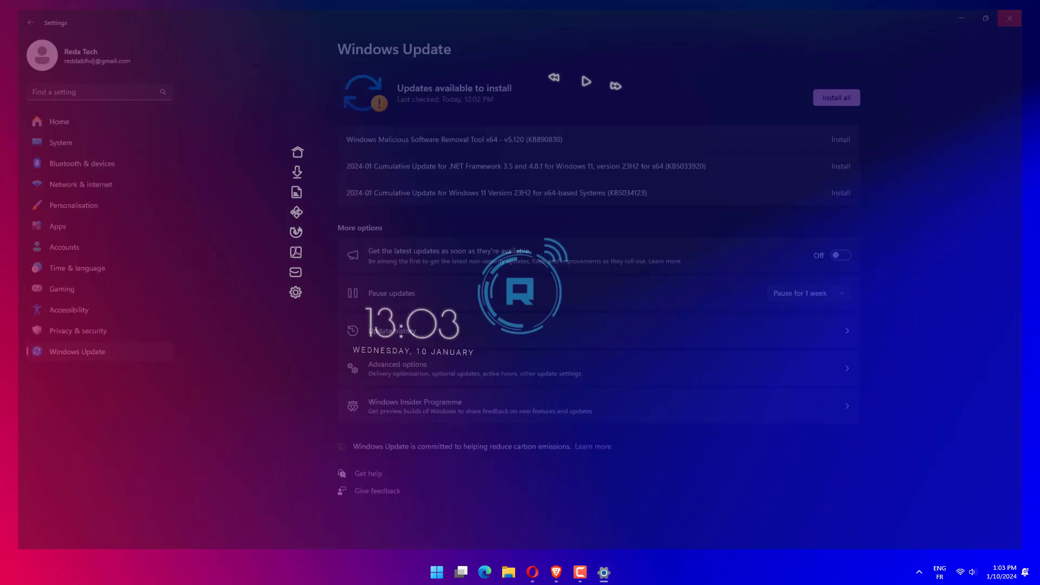
Step: Launch the User Accounts manager via netplwiz
{"action": "left_click", "coordinate": [1010, 18]}
{"action": "type", "text": "netplwiz"}
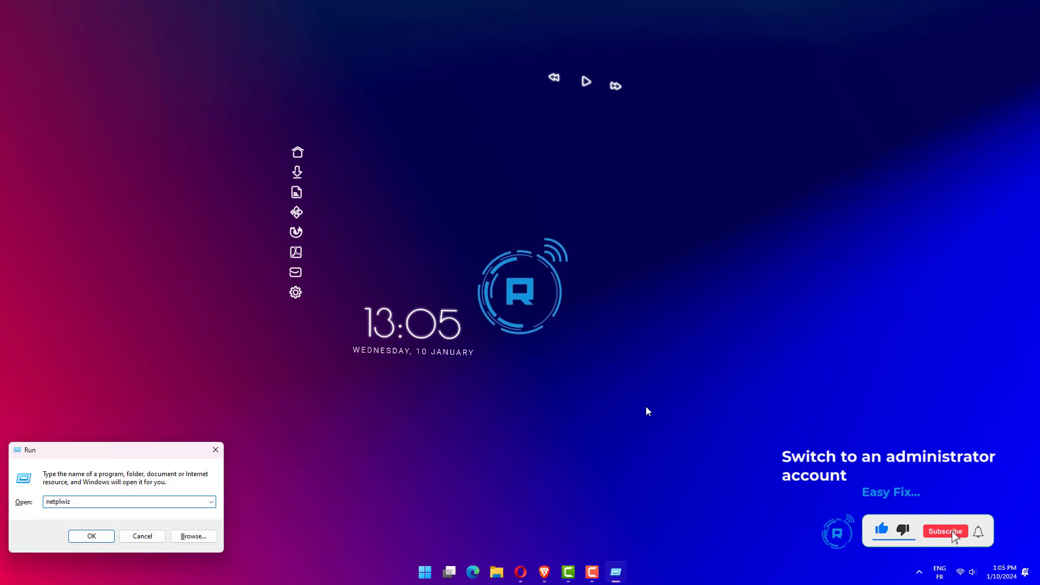
{"action": "left_click", "coordinate": [946, 531]}
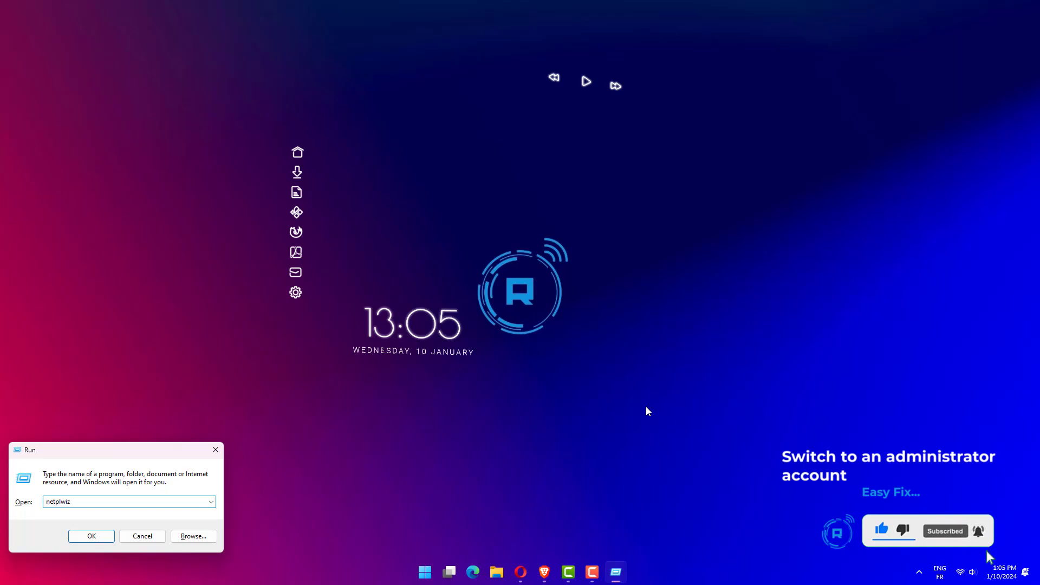
{"action": "left_click", "coordinate": [91, 537]}
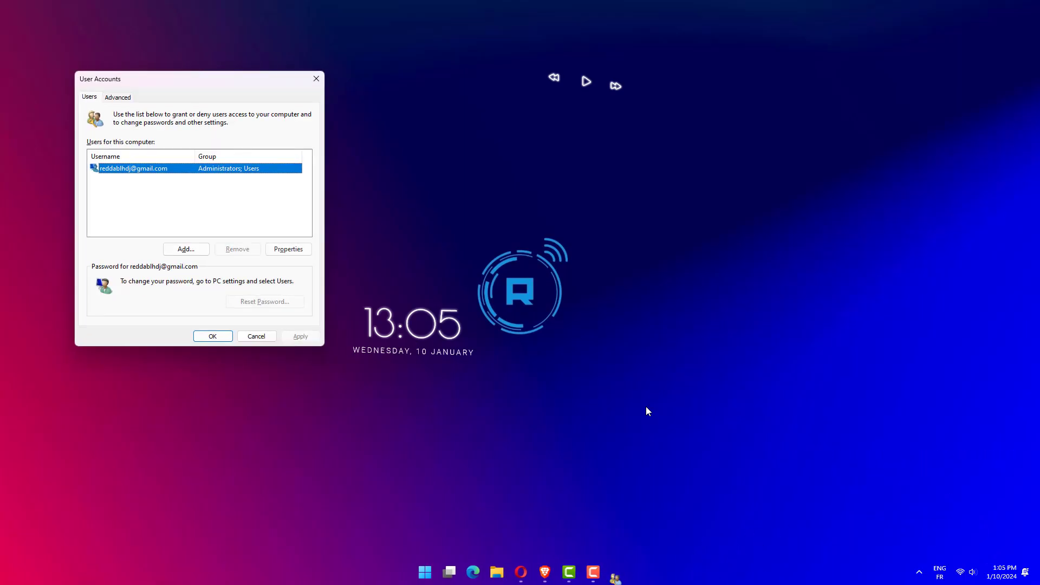
{"action": "mouse_move", "coordinate": [378, 346]}
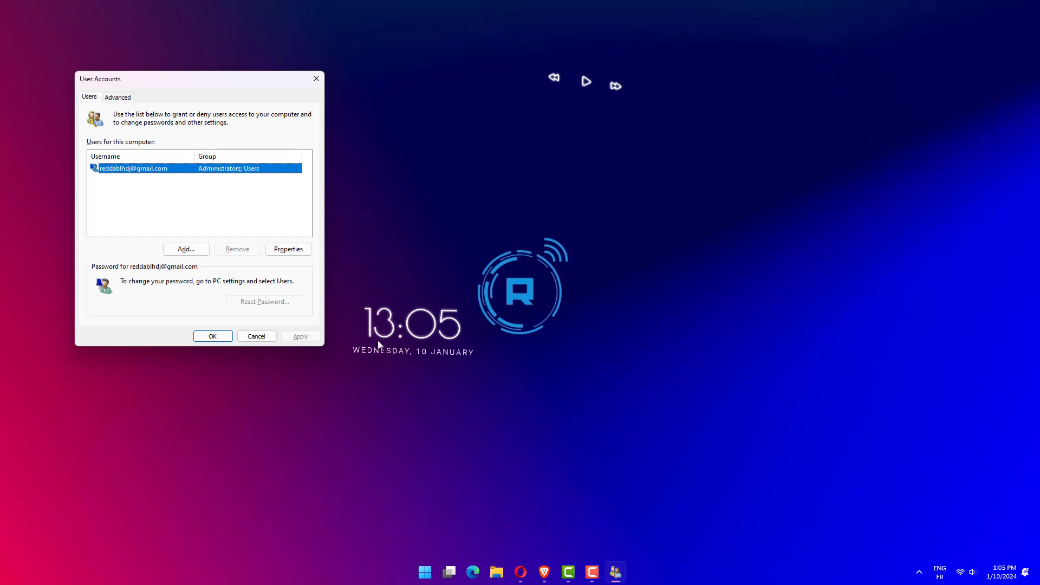
Step: View the user's properties and confirm Group Membership is Administrator
{"action": "left_click", "coordinate": [289, 249]}
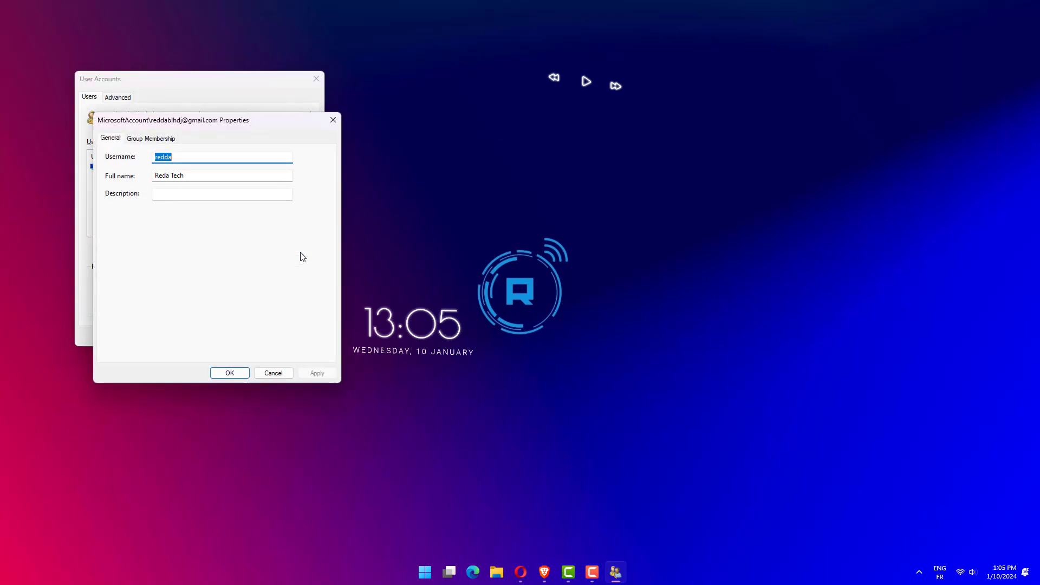
{"action": "left_click", "coordinate": [151, 139]}
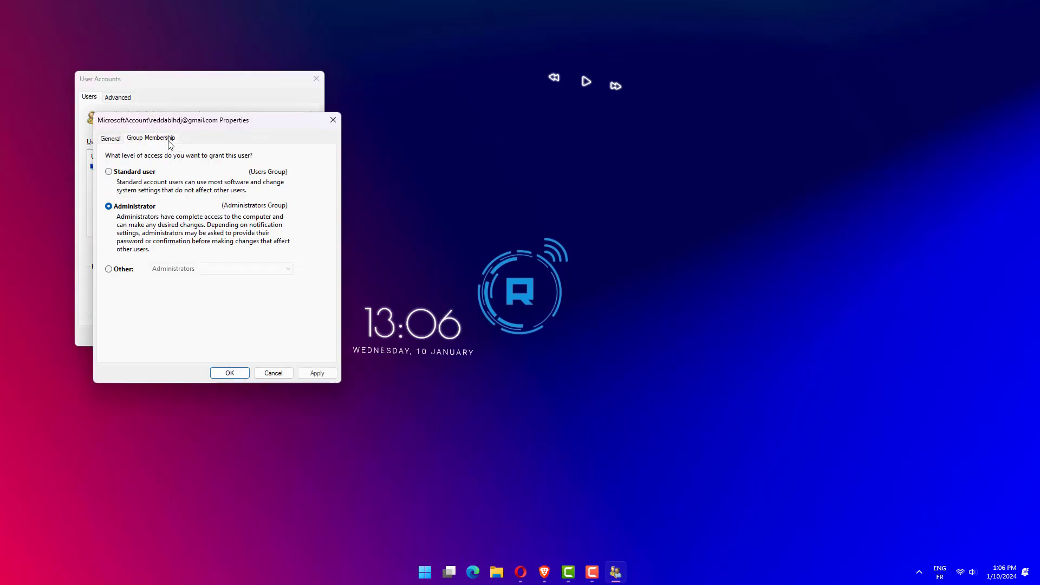
{"action": "mouse_move", "coordinate": [217, 317]}
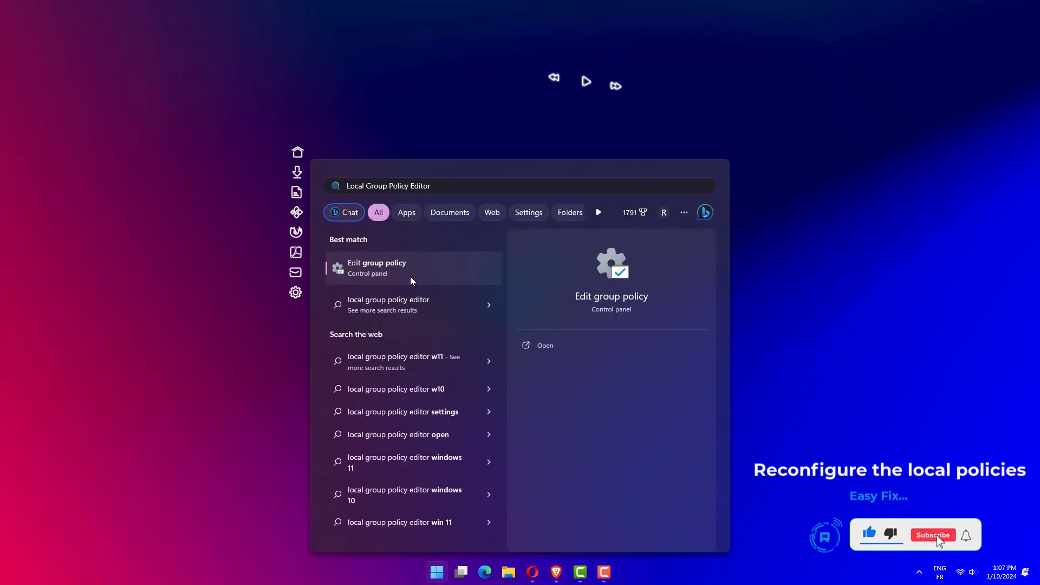
Step: Launch the Local Group Policy Editor and expand Computer Configuration's Administrative Templates
{"action": "left_click", "coordinate": [377, 268]}
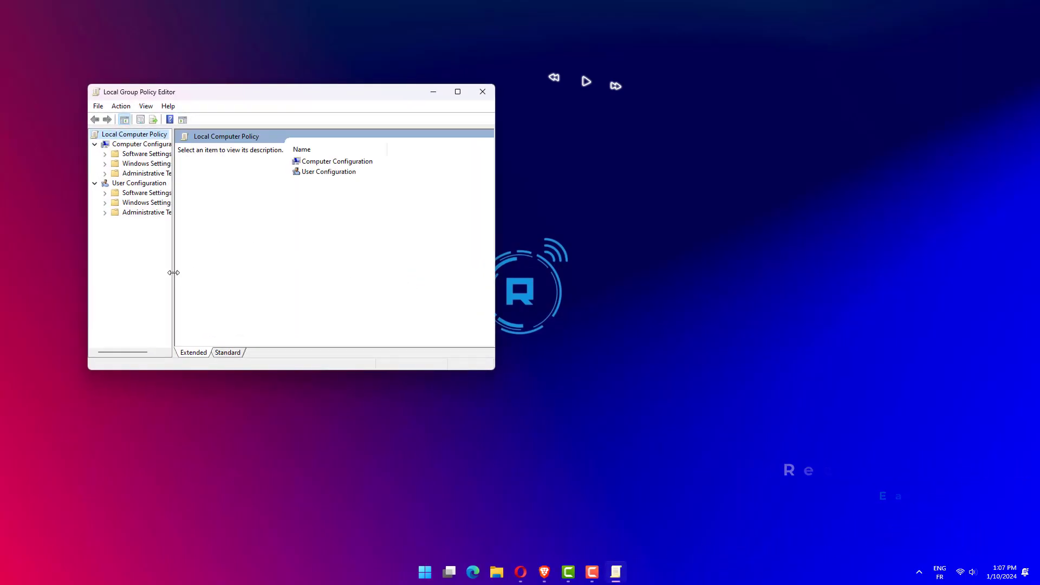
{"action": "left_click_drag", "start_coordinate": [173, 272], "coordinate": [199, 274]}
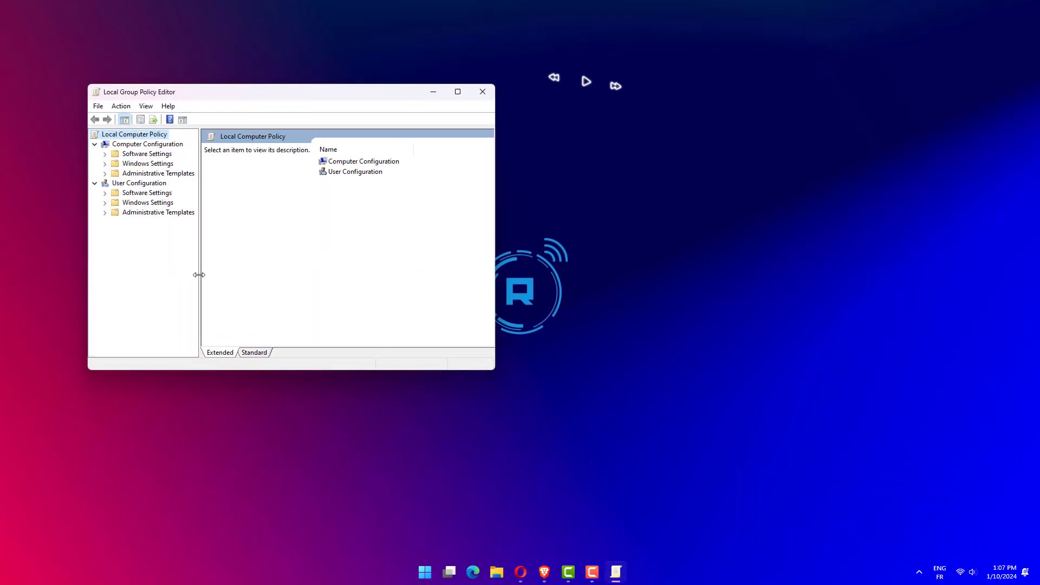
{"action": "left_click", "coordinate": [148, 144]}
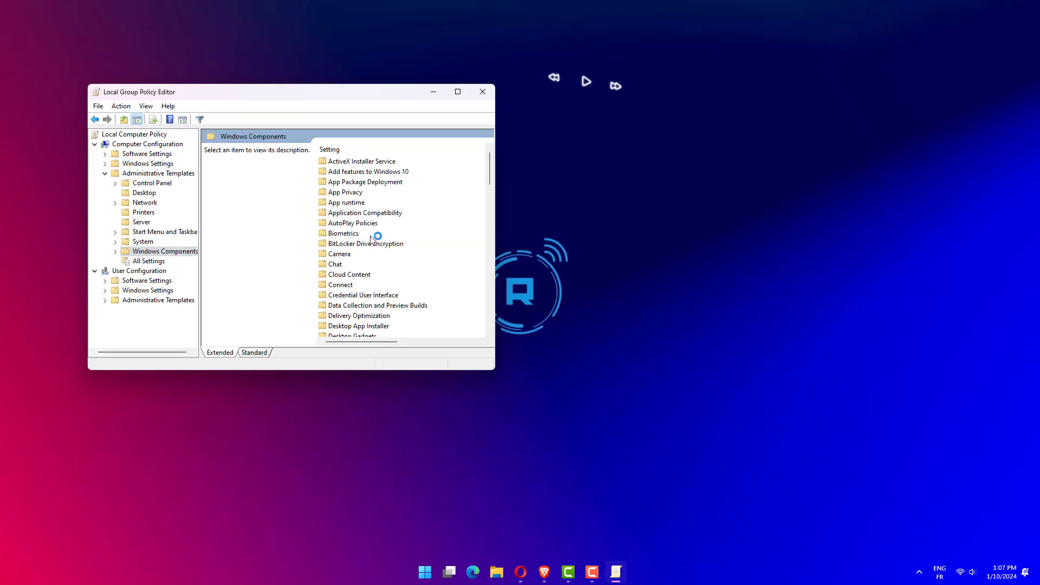
Step: Navigate to BitLocker Drive Encryption's Operating System Drives policy settings
{"action": "left_click", "coordinate": [365, 244]}
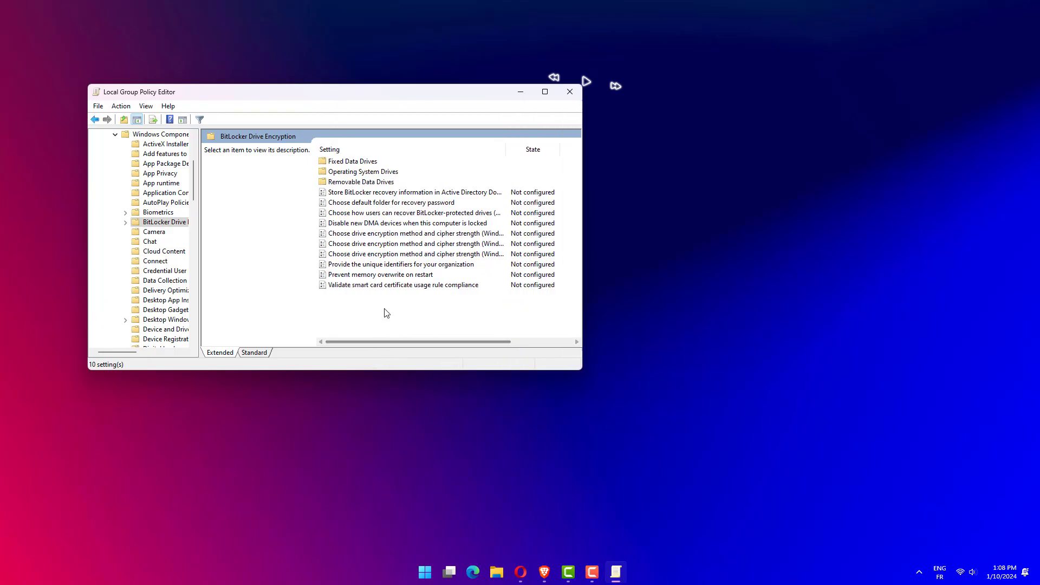
{"action": "left_click", "coordinate": [124, 222]}
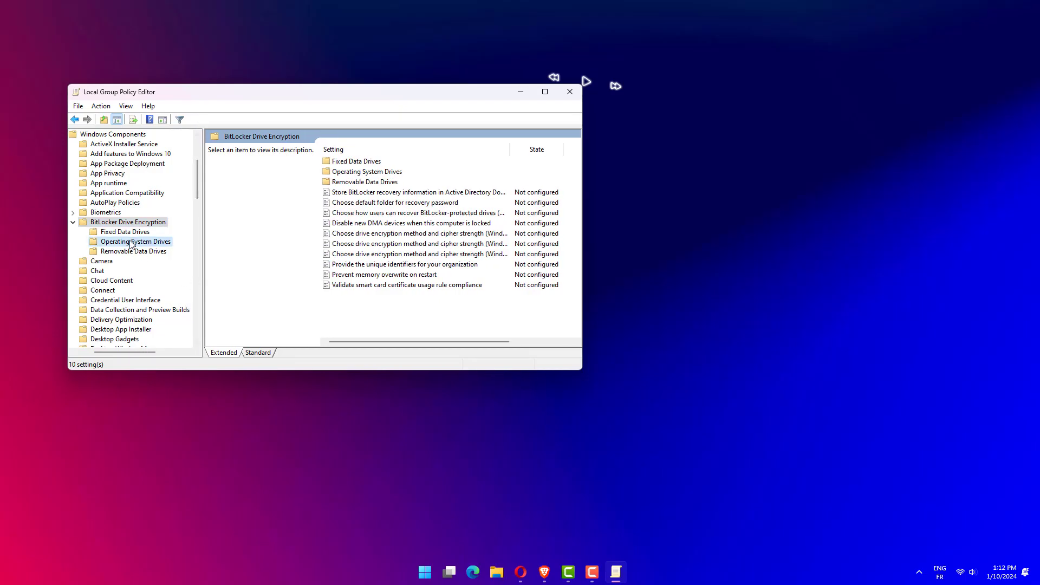
{"action": "left_click", "coordinate": [135, 241]}
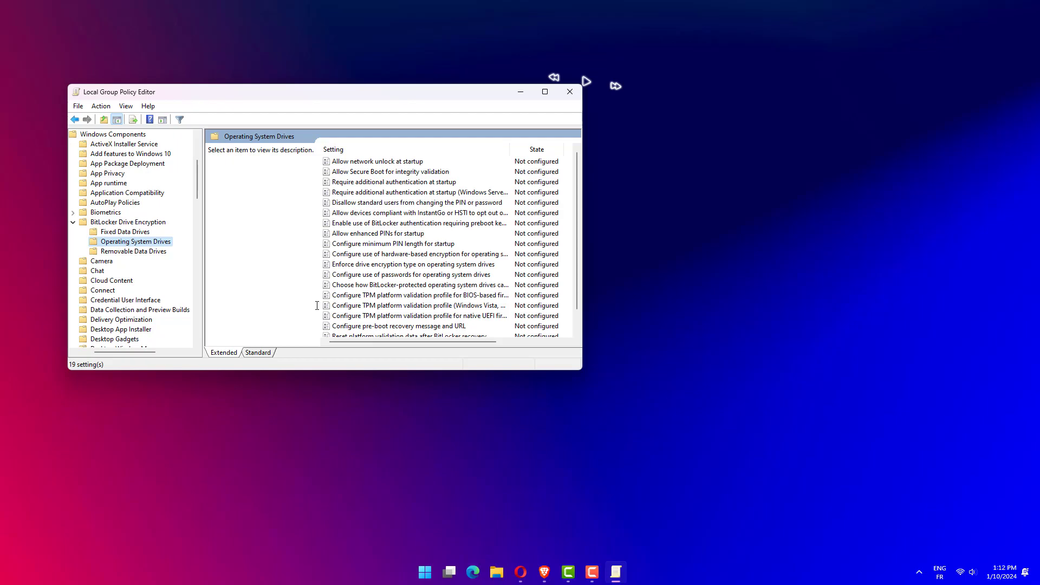
Step: Enable the native UEFI TPM platform validation profile policy, leaving PCRs 0, 2 and 4 checked
{"action": "left_click", "coordinate": [417, 315]}
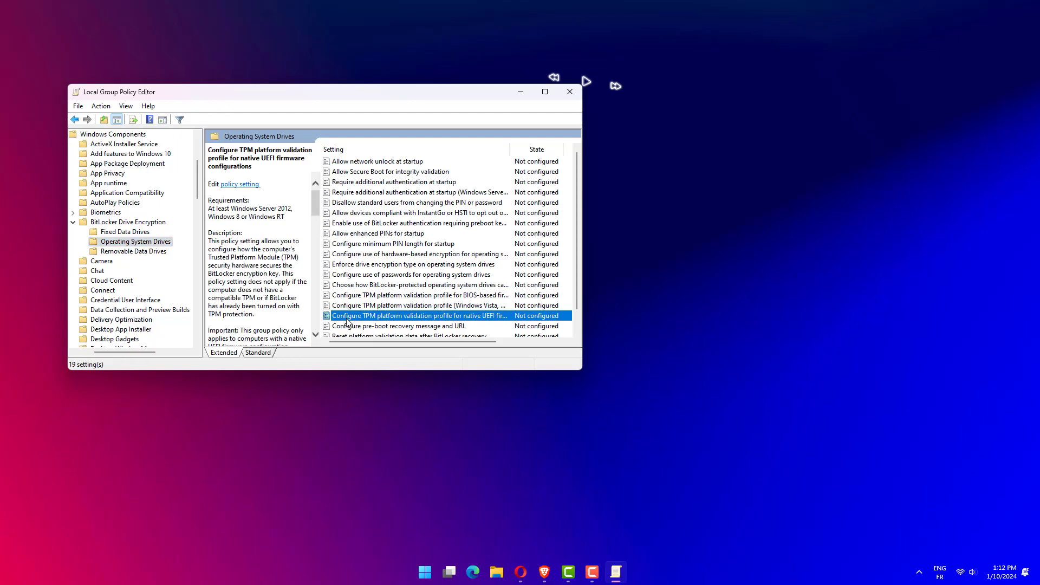
{"action": "double_click", "coordinate": [415, 315]}
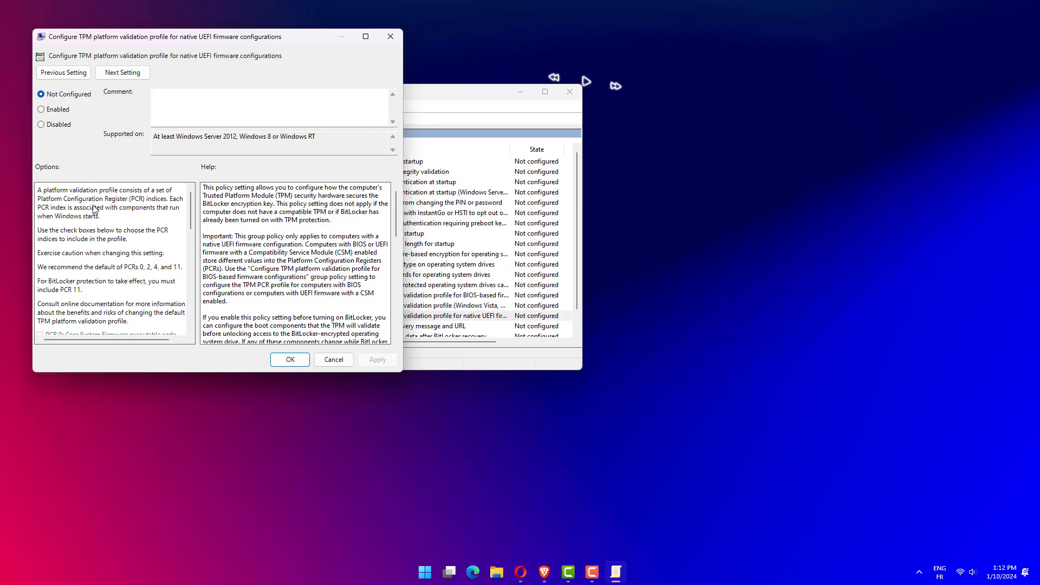
{"action": "scroll", "scroll_direction": "down", "scroll_amount": 3}
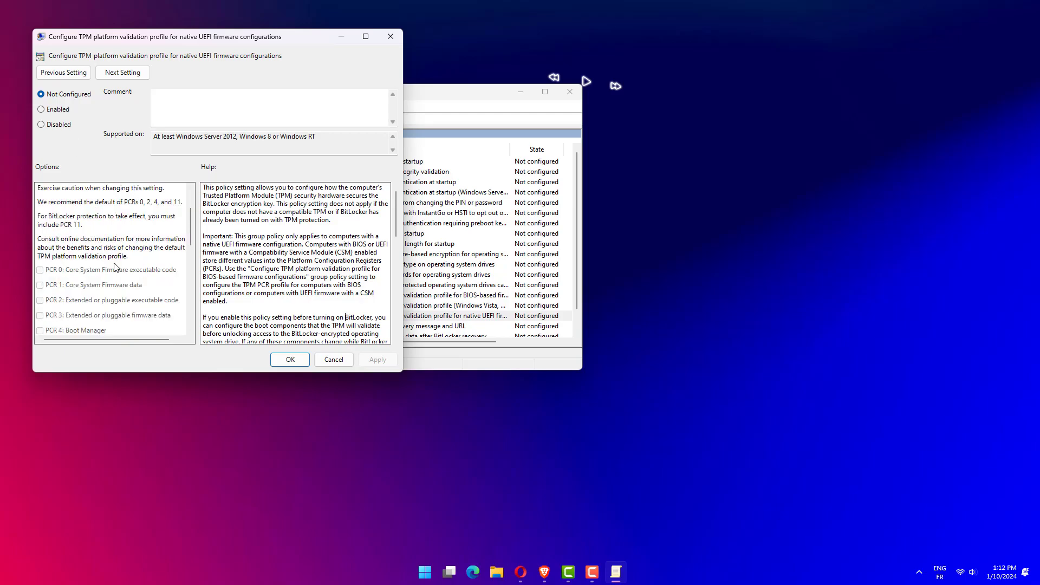
{"action": "scroll", "scroll_direction": "down", "scroll_amount": 3}
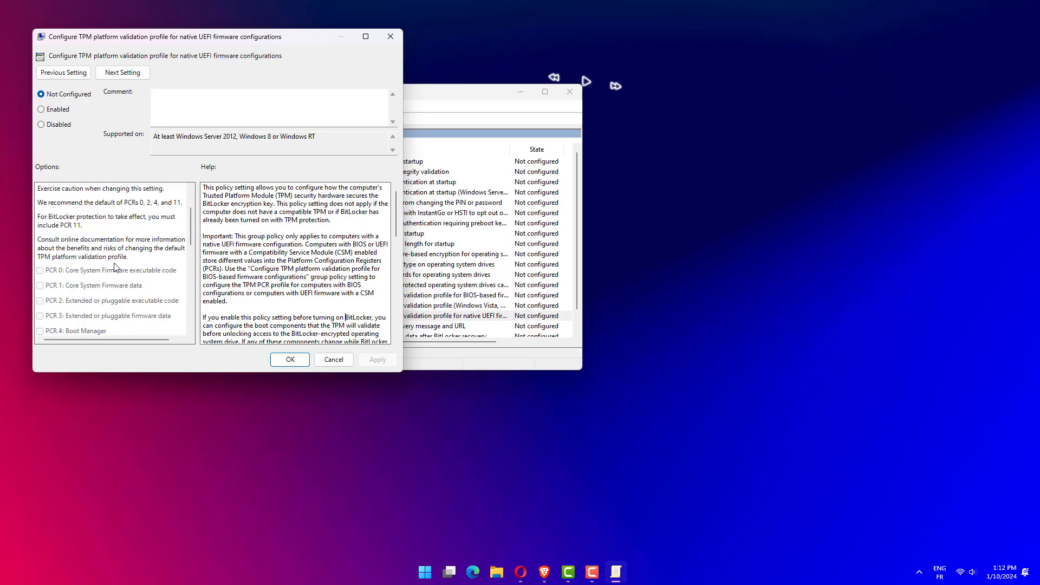
{"action": "left_click", "coordinate": [41, 108]}
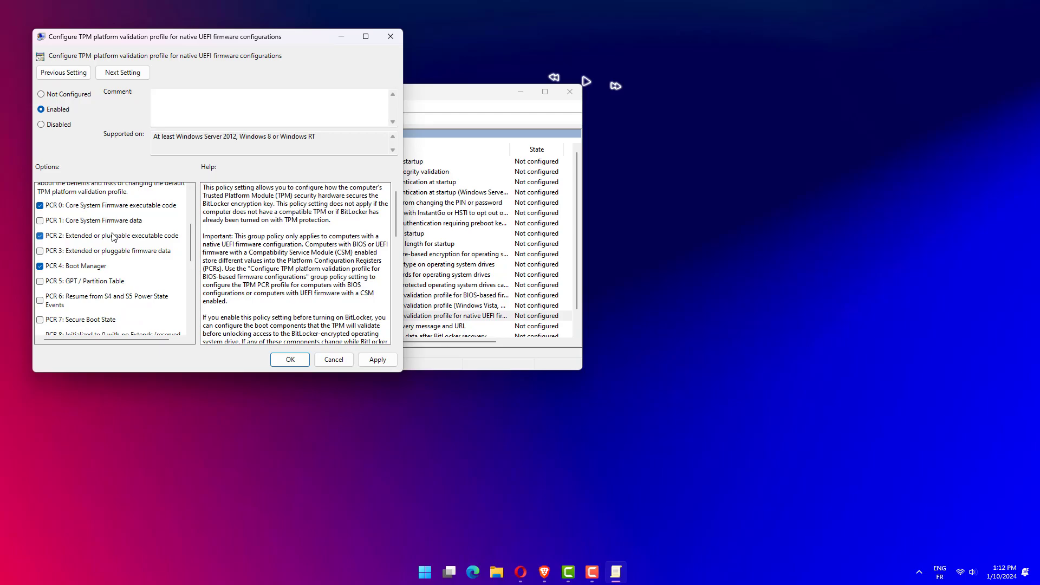